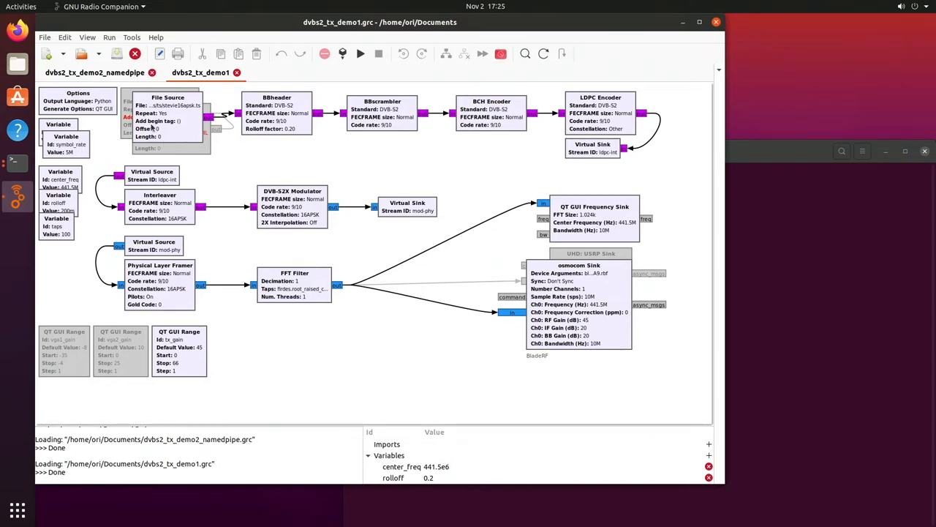
mouse_move(176, 144)
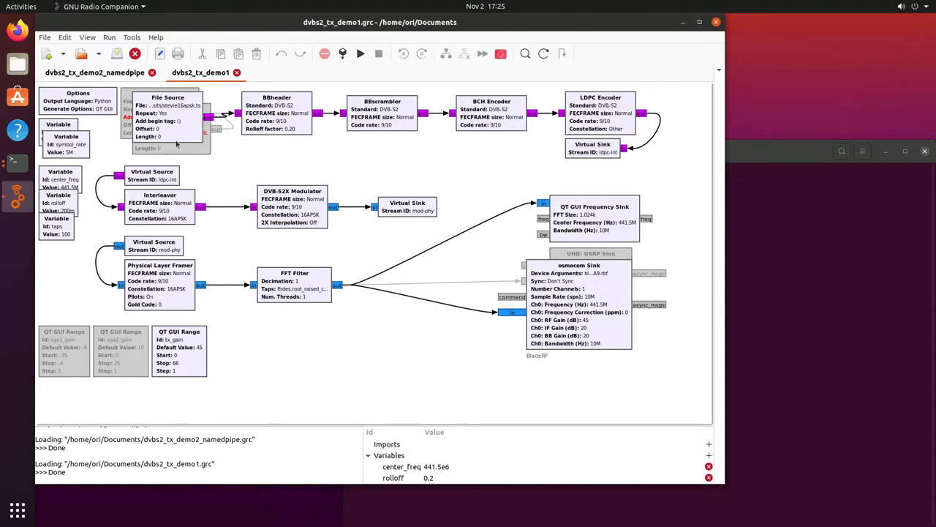
mouse_move(170, 136)
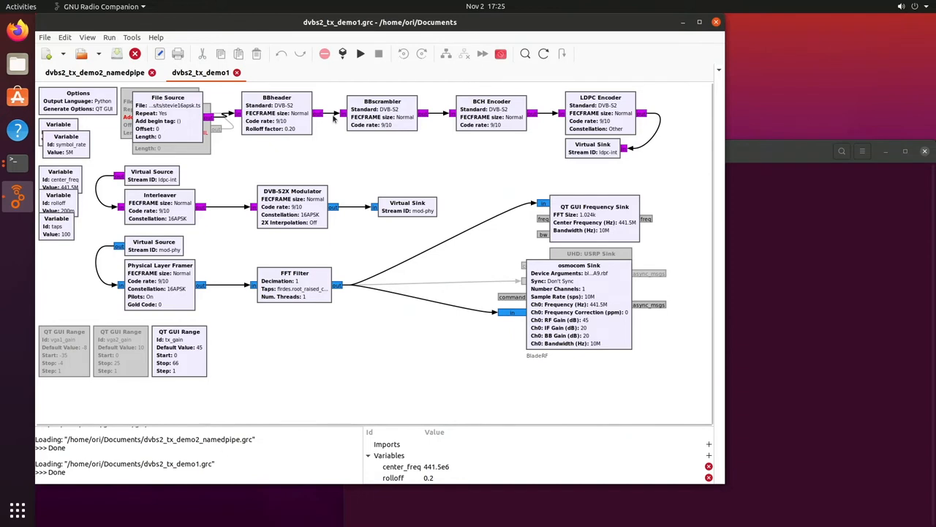
mouse_move(412, 126)
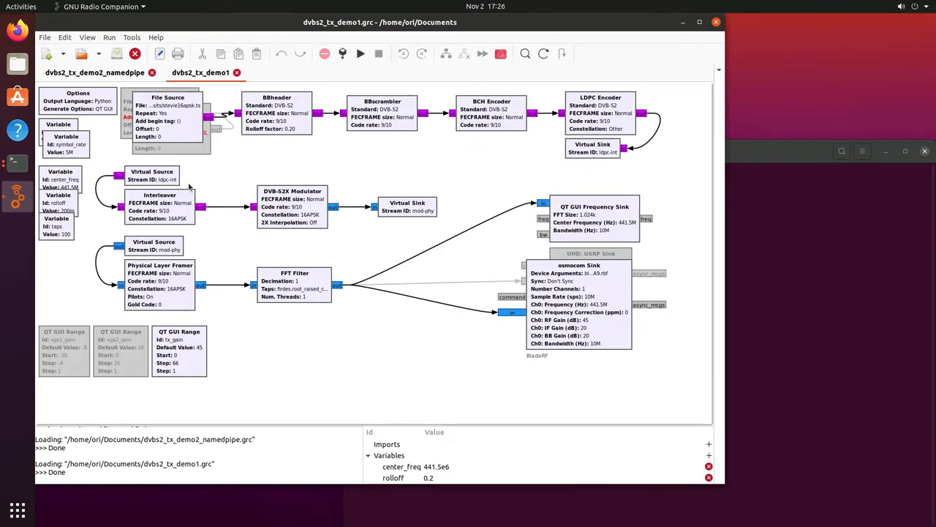
mouse_move(200, 187)
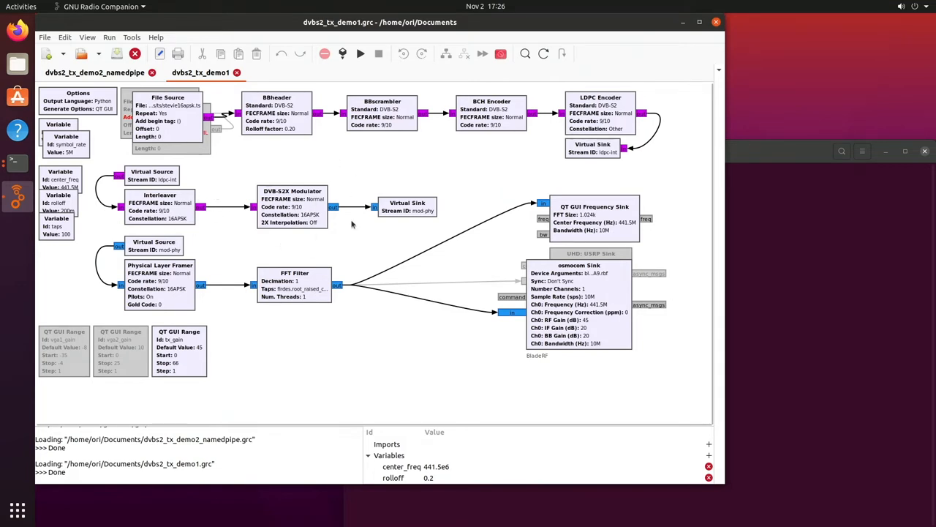
mouse_move(328, 223)
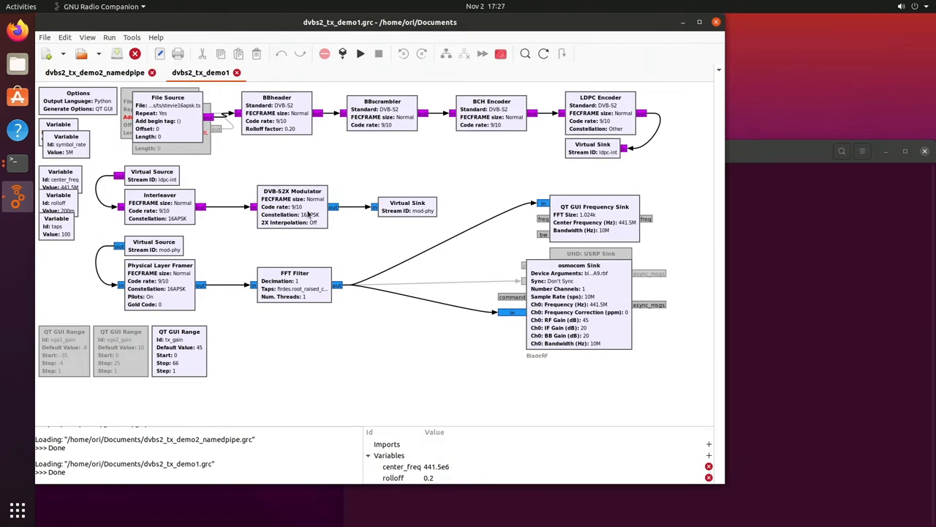
mouse_move(430, 205)
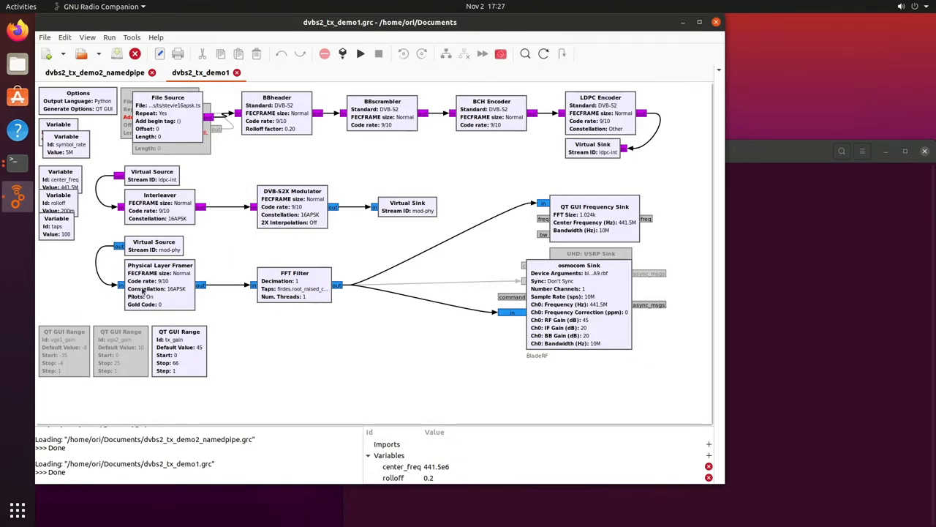
mouse_move(201, 303)
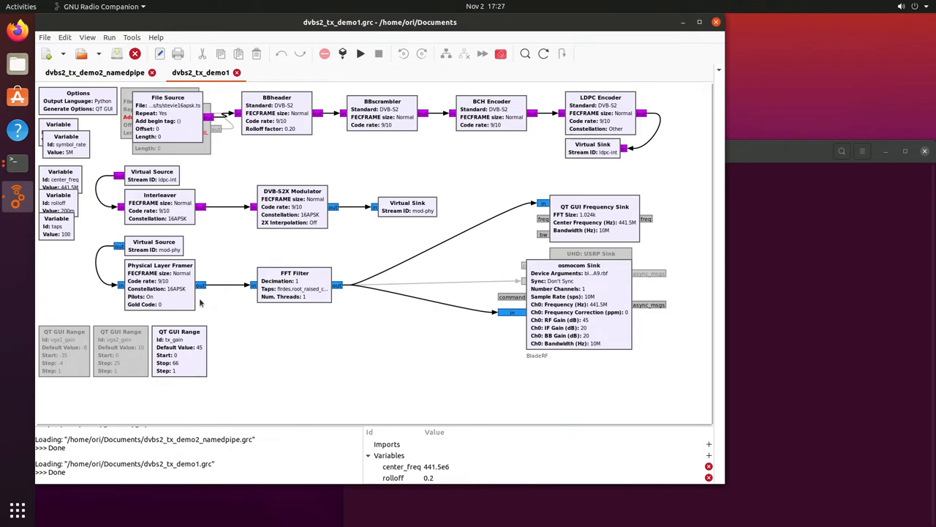
mouse_move(315, 270)
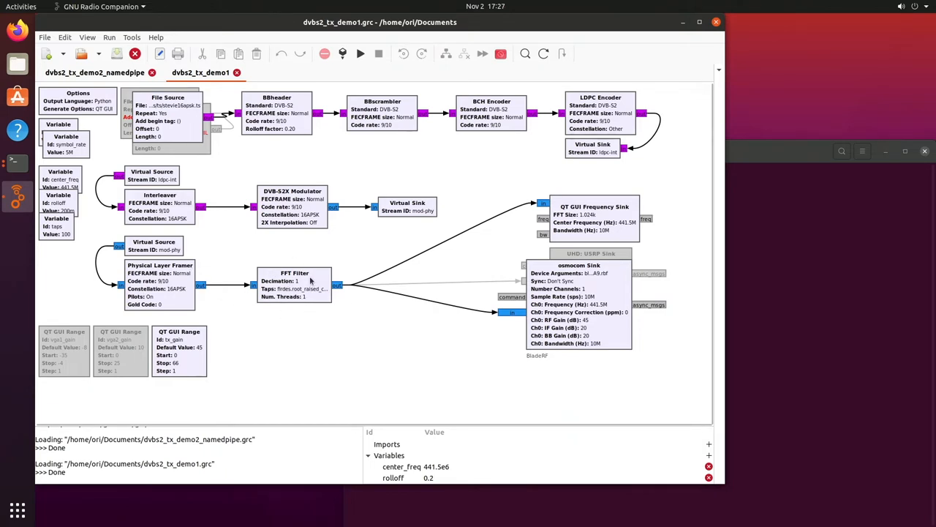
mouse_move(351, 285)
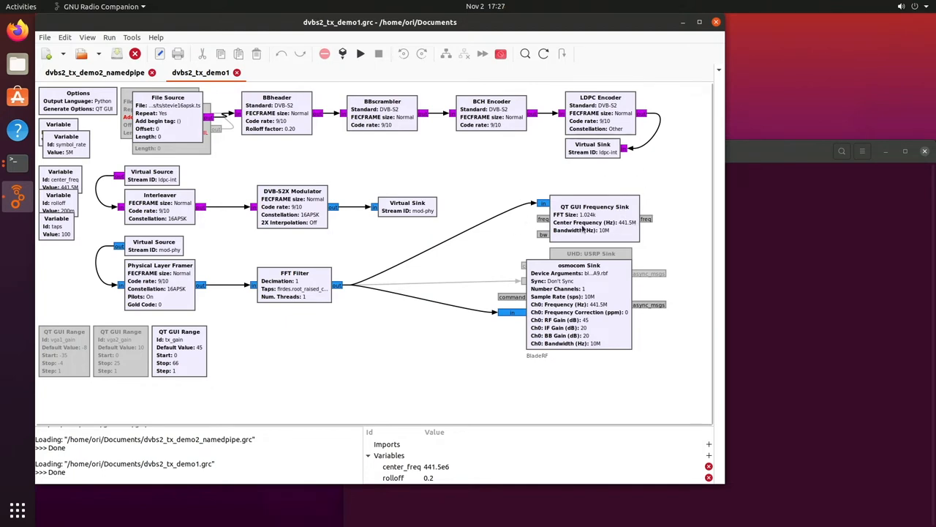
mouse_move(661, 210)
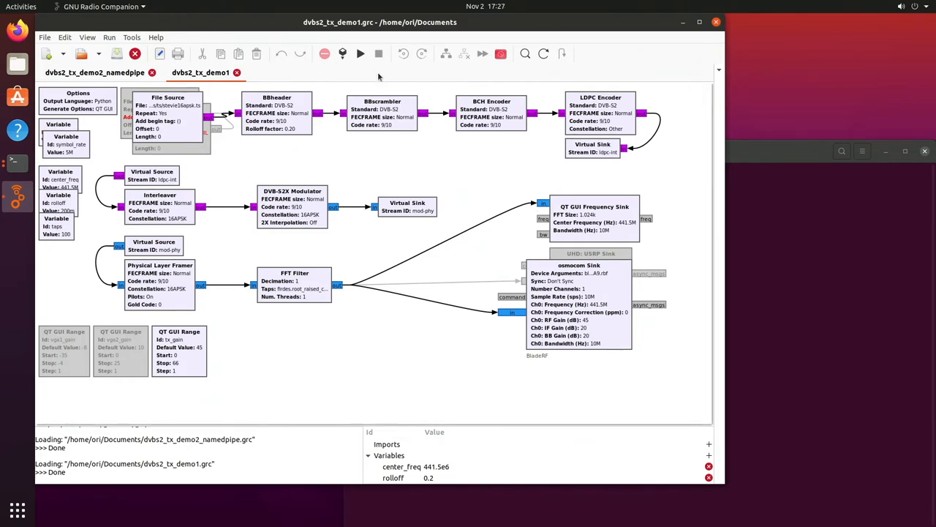
- Run the DVB-S2 transmit flowgraph and lower tx_gain from 45 to 38 in Dvbs2 Tx
click(360, 53)
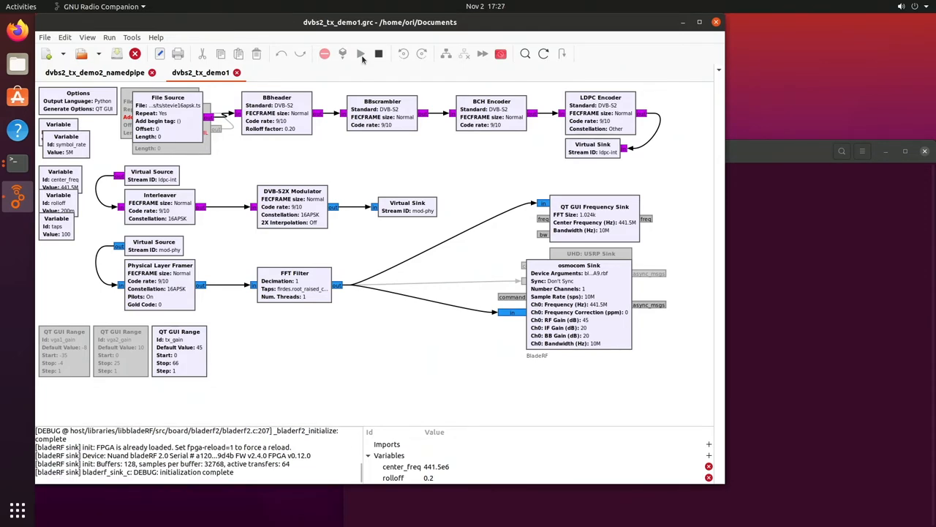
click(361, 54)
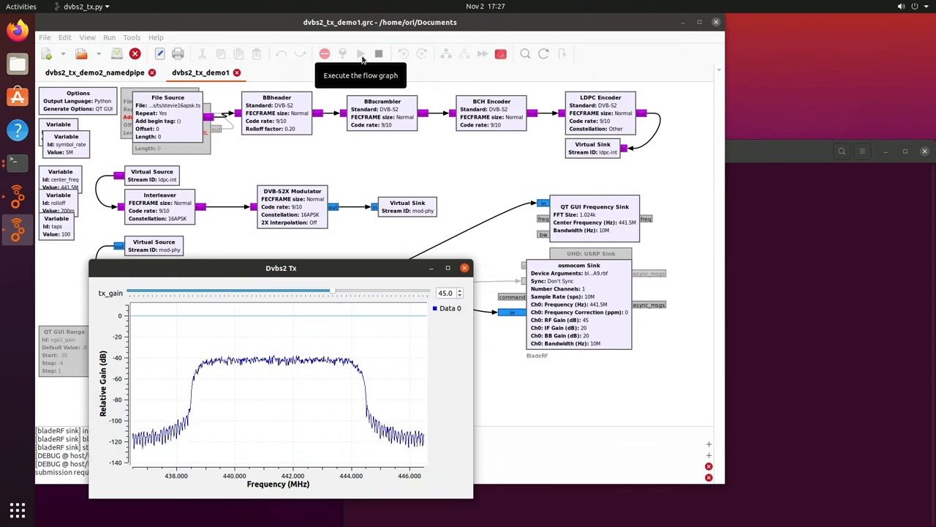
mouse_move(465, 216)
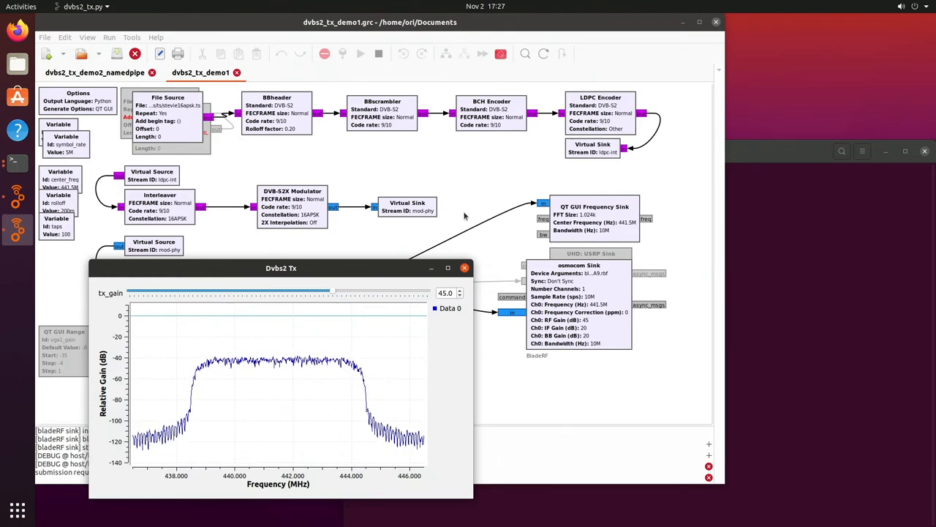
mouse_move(293, 419)
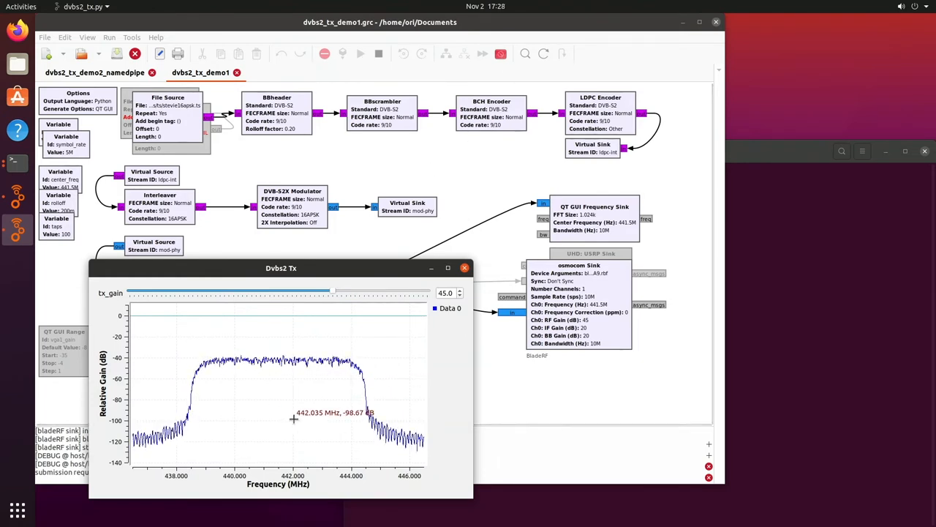
mouse_move(296, 392)
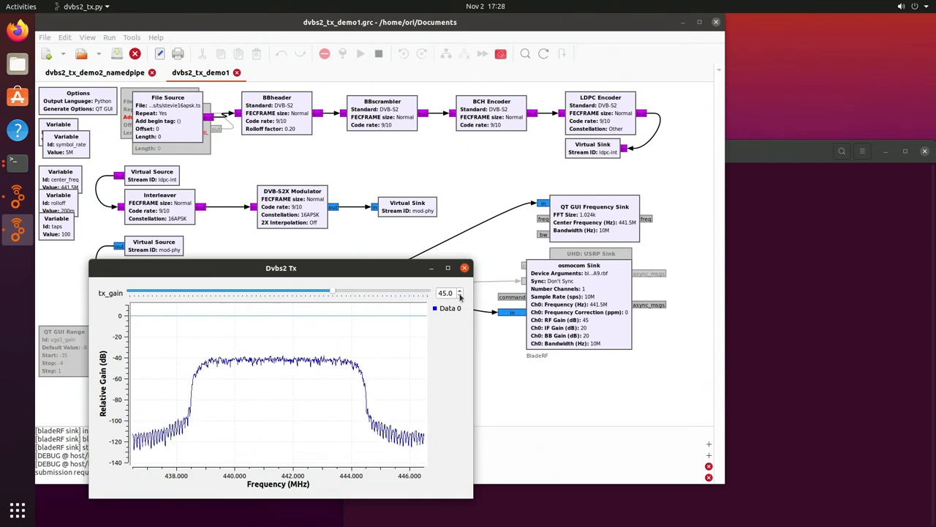
click(461, 296)
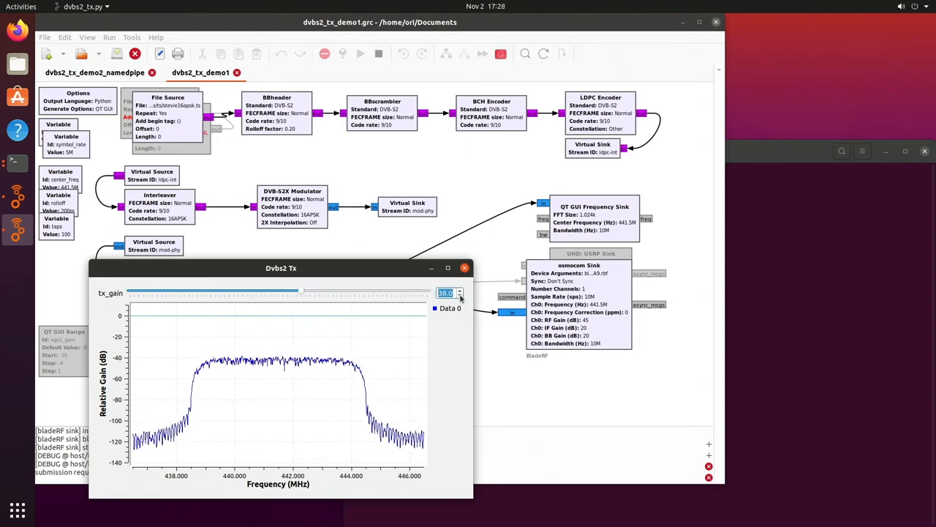
click(461, 297)
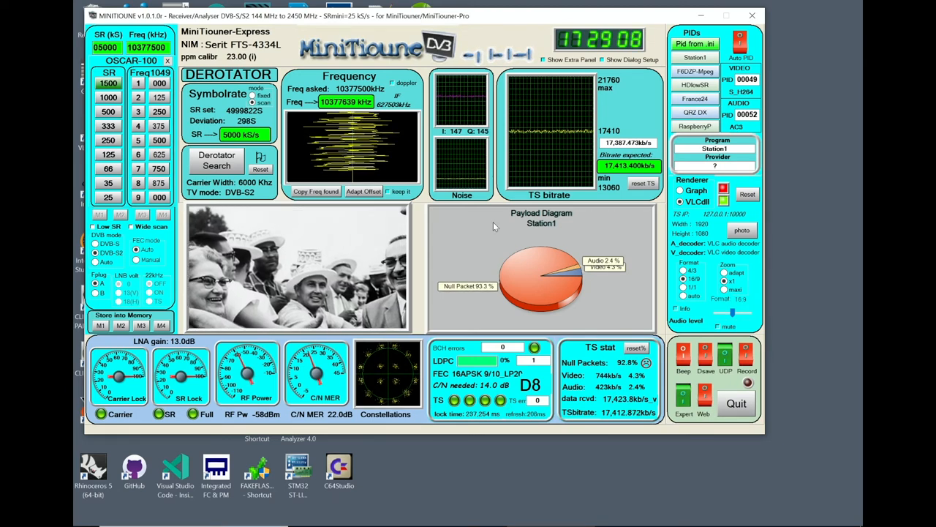
mouse_move(598, 297)
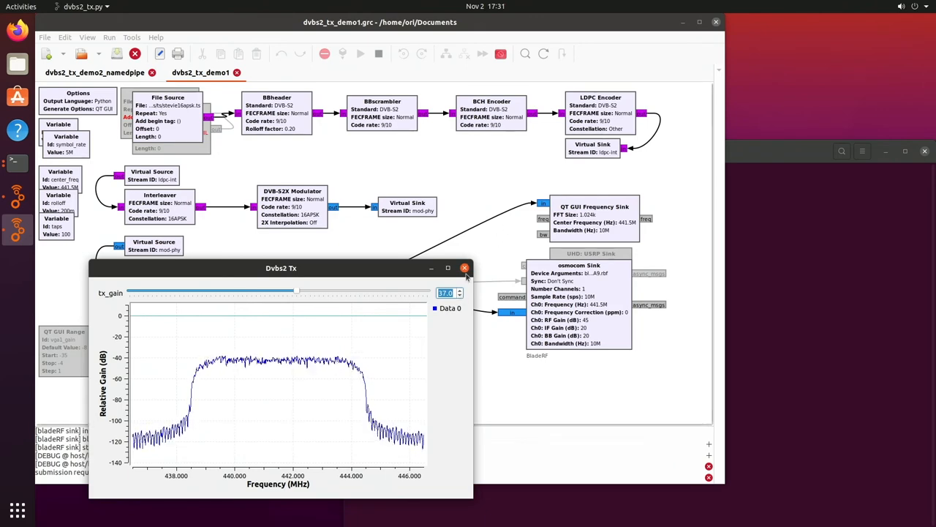
- Close the Dvbs2 Tx window to stop demo1 and switch to dvbs2_tx_demo2_namedpipe
click(464, 267)
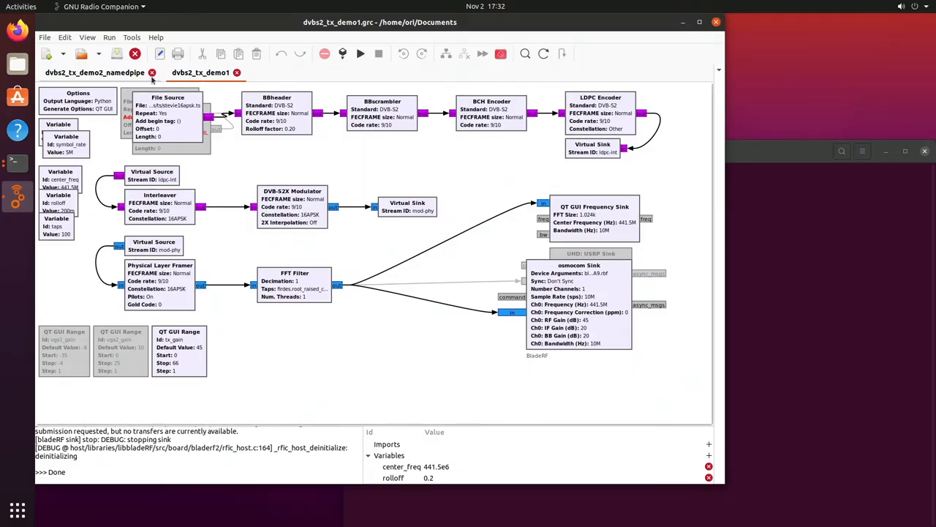
click(94, 72)
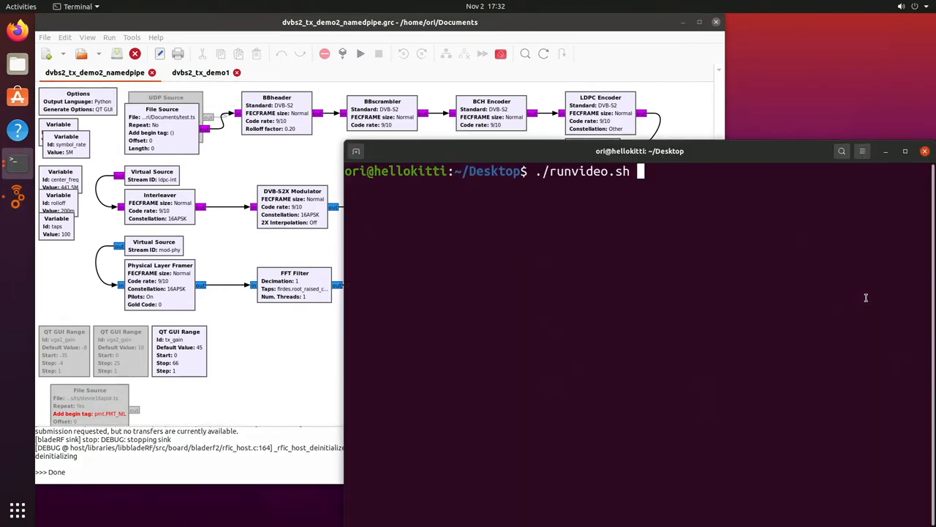
- Launch ./runvideo.sh from ~/Desktop to feed webcam video, then start the named-pipe flowgraph
key(Return)
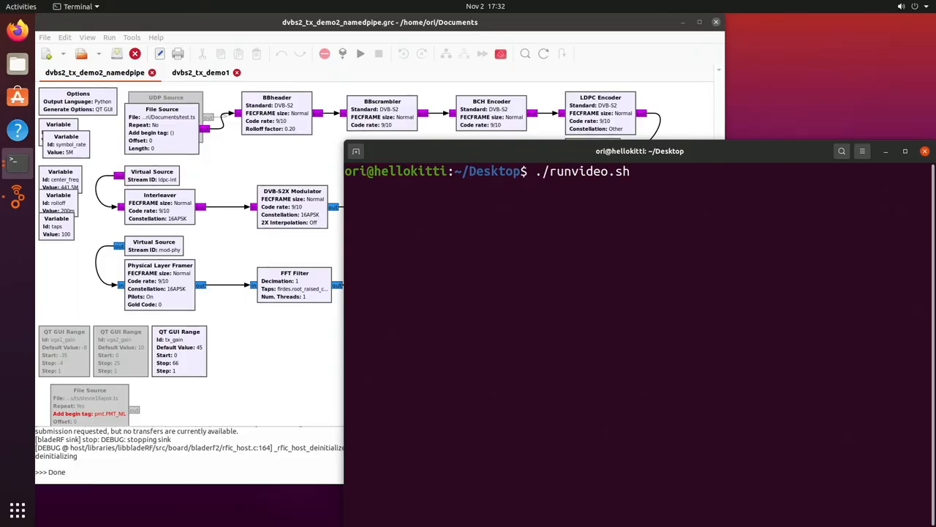
key(Return)
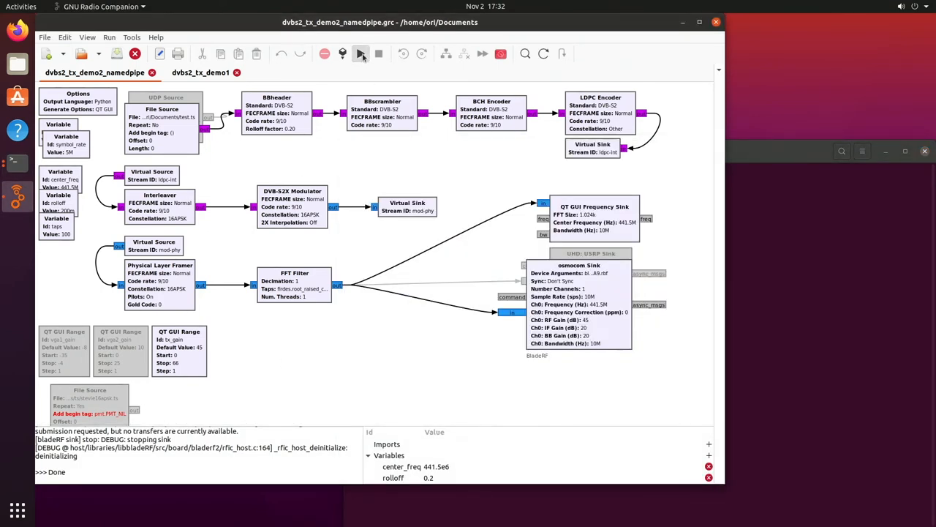
click(360, 54)
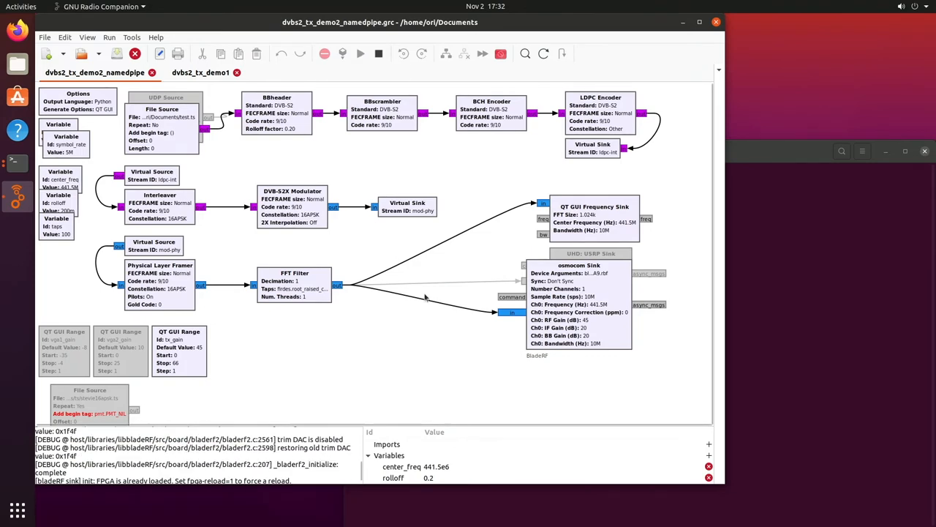
- Execute dvbs2_tx_demo2_namedpipe so the bladeRF sink initialises
click(360, 53)
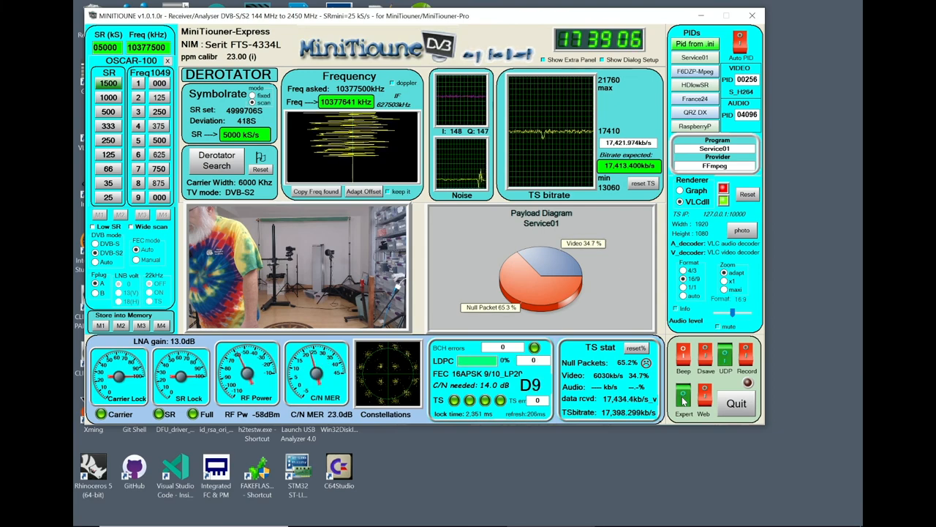
- Enlarge MiniTioune's decoded webcam video preview to full-screen view
click(702, 403)
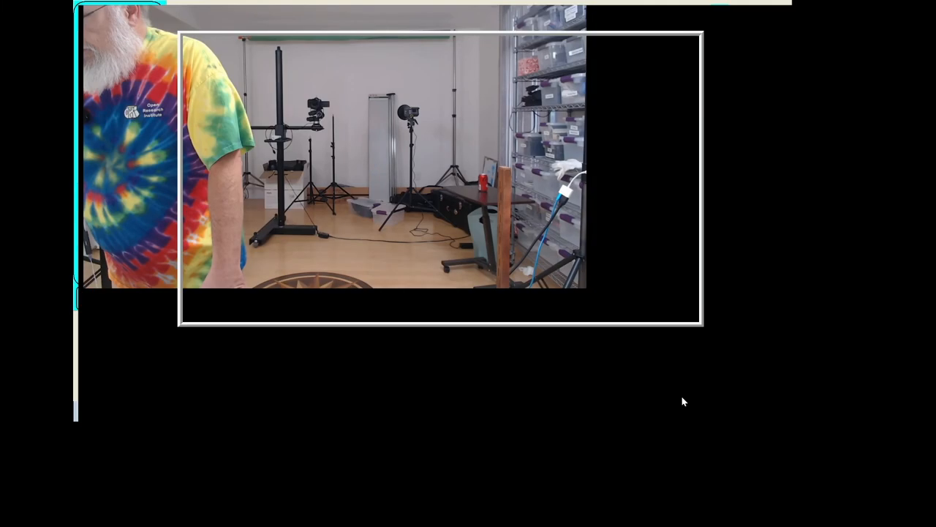